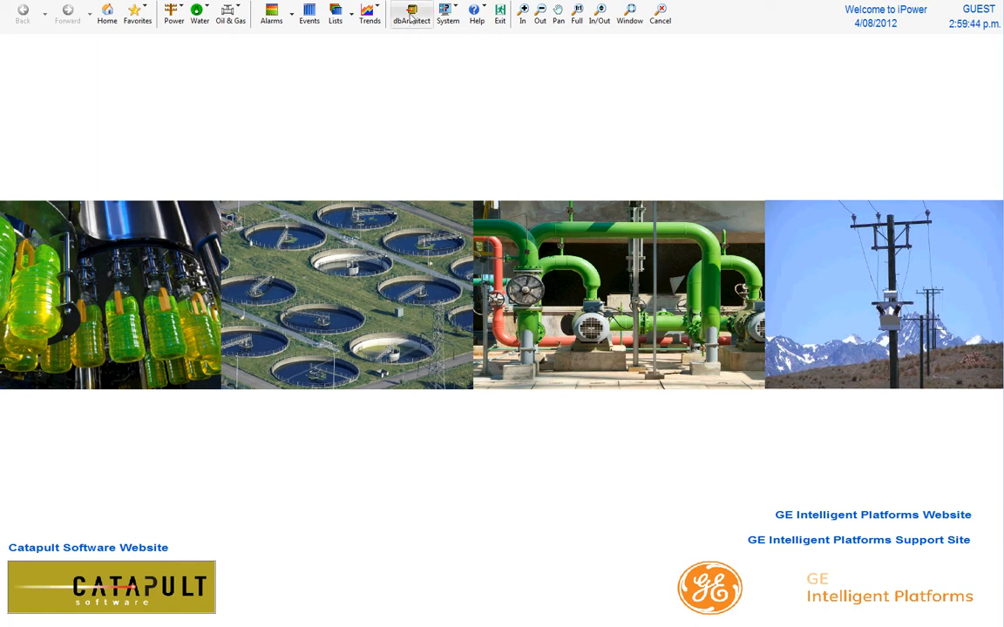
- Launch the dbArchitect database editor from the iPower toolbar
left_click(411, 14)
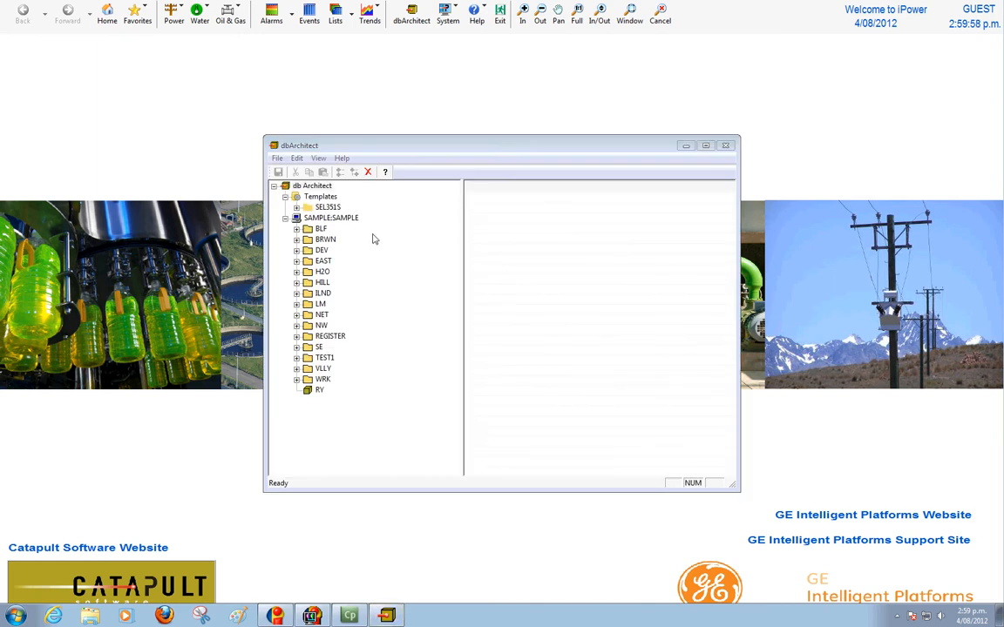
mouse_move(380, 308)
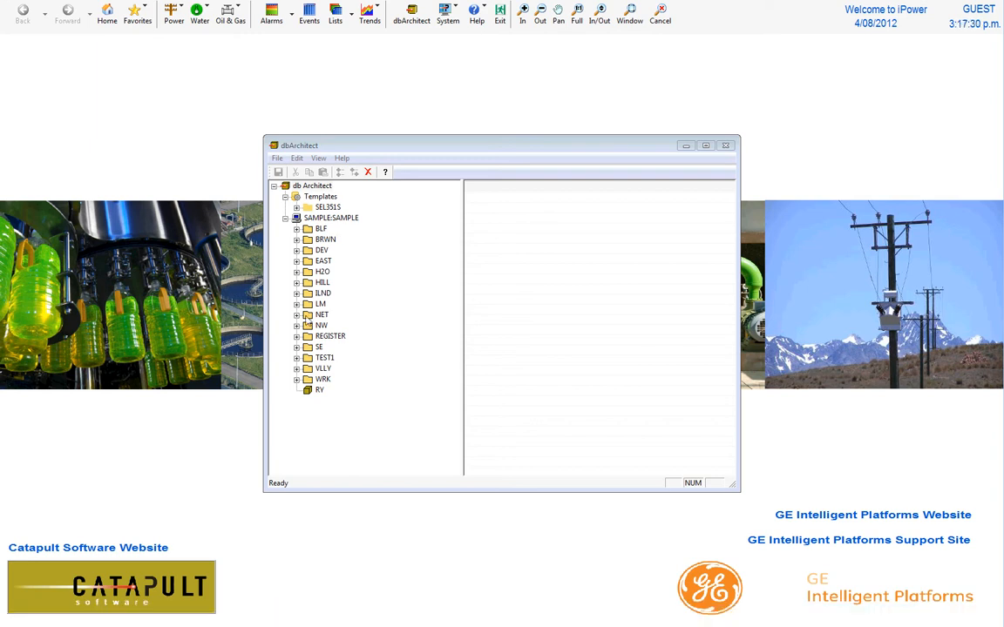
mouse_move(281, 331)
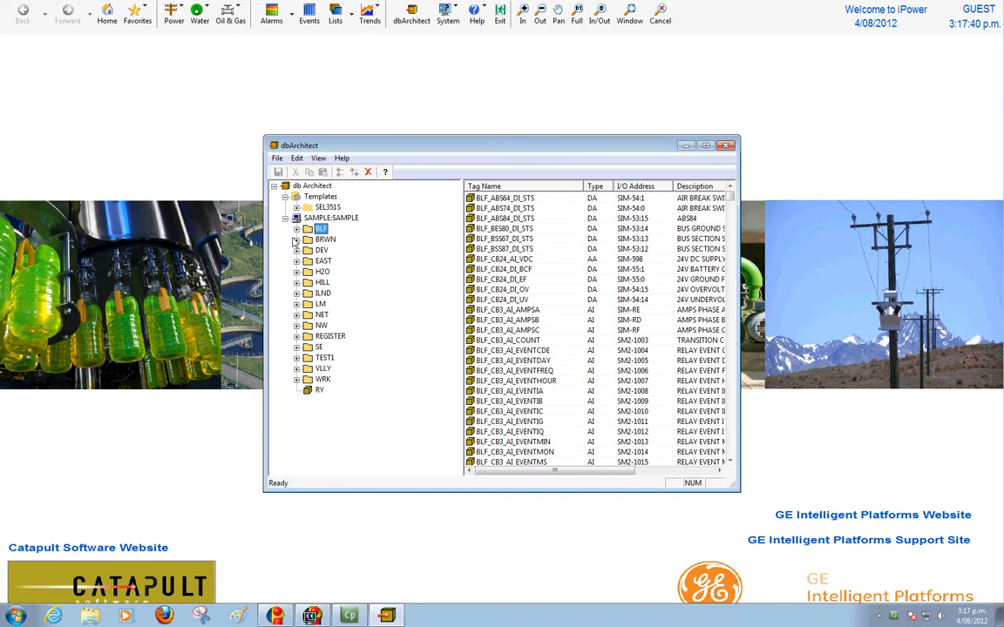
- Expand the BLF location and navigate down to the CB5 A-phase current block BLF_CB5_AI_AMPSA
left_click(296, 230)
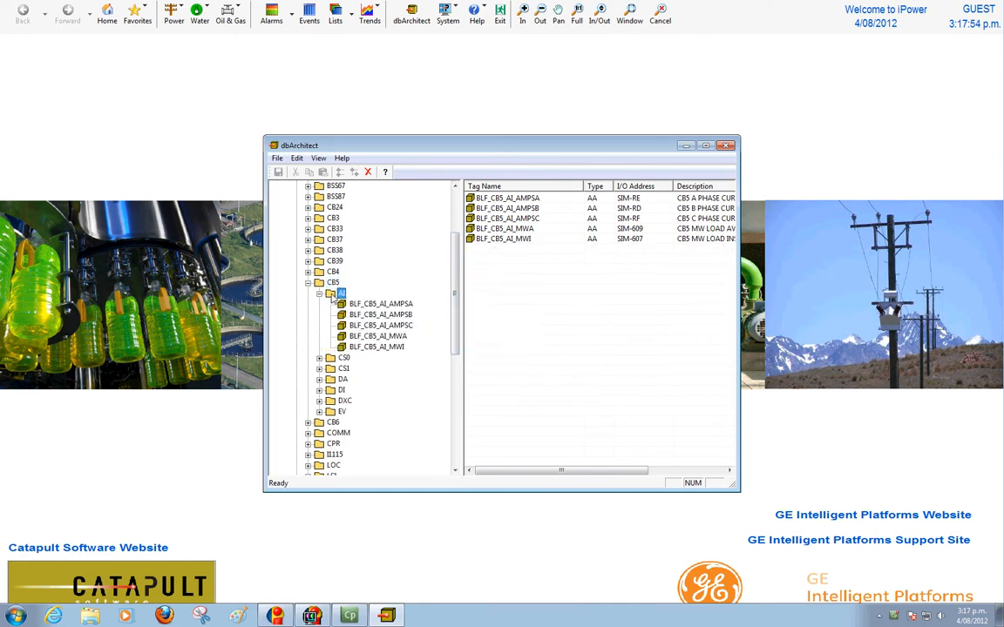
scroll("down", 3)
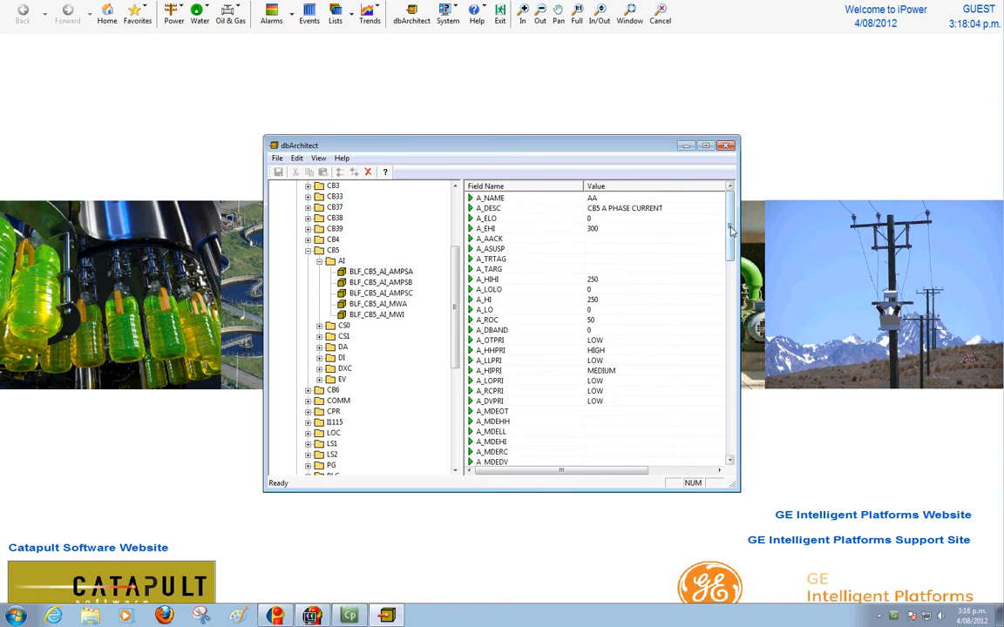
scroll("down", 3)
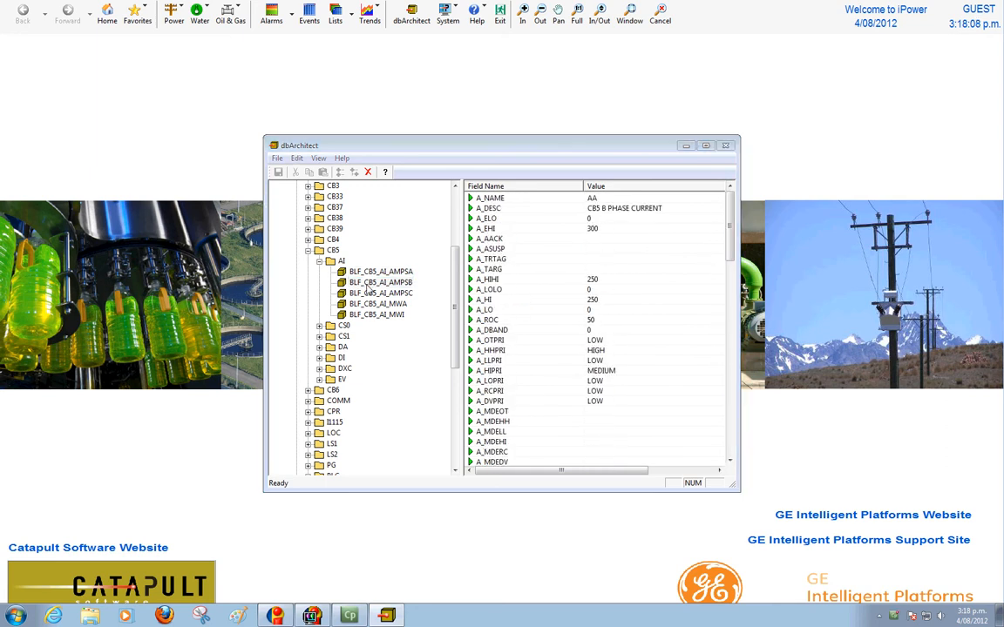
- Review BLF_CB5_AI_AMPSB's historian settings, save them and answer the on/off scan prompt
double_click(380, 283)
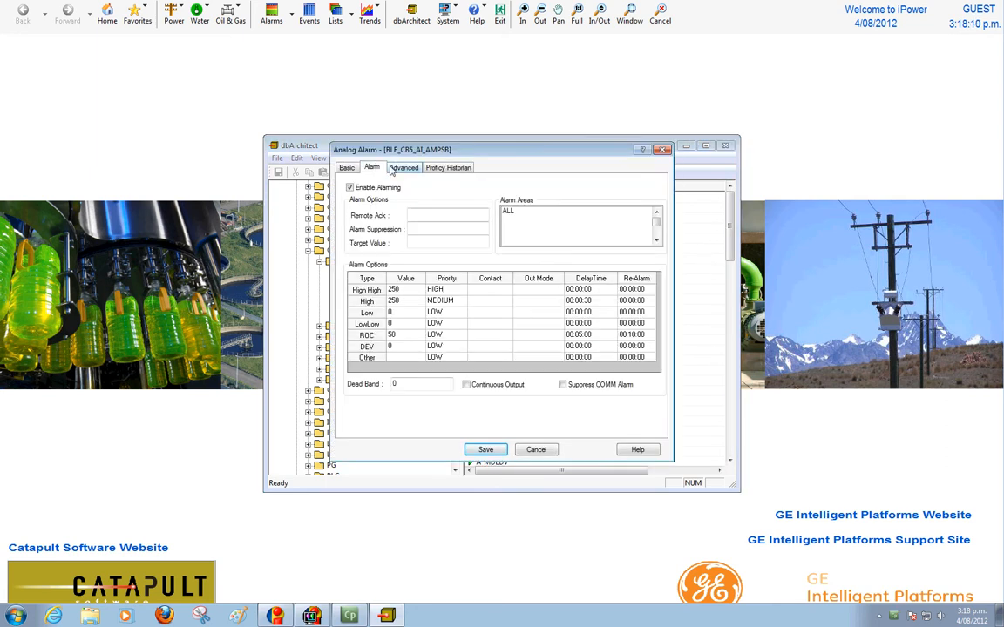
left_click(446, 167)
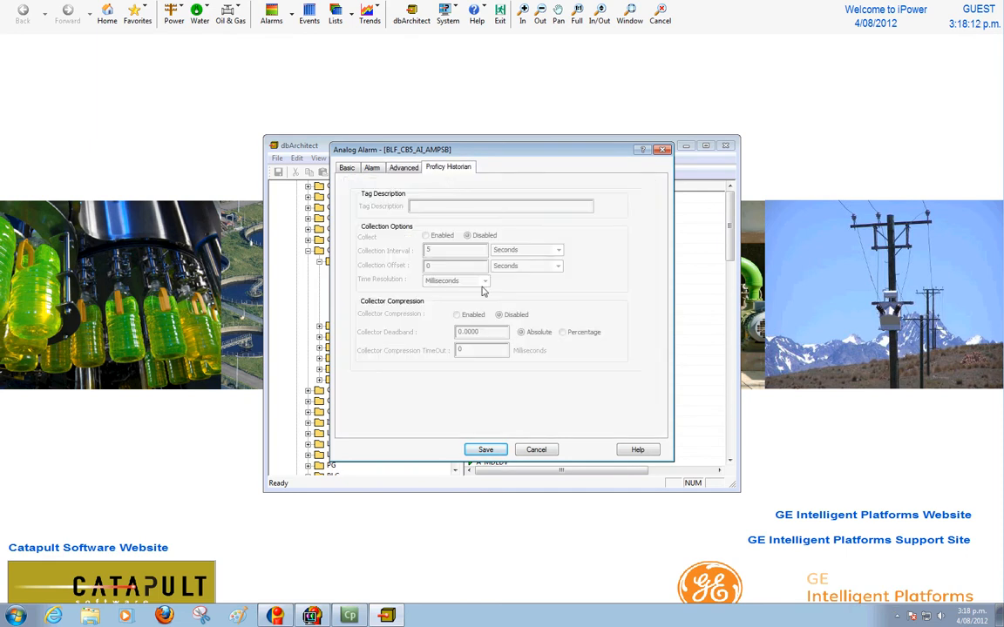
left_click(484, 449)
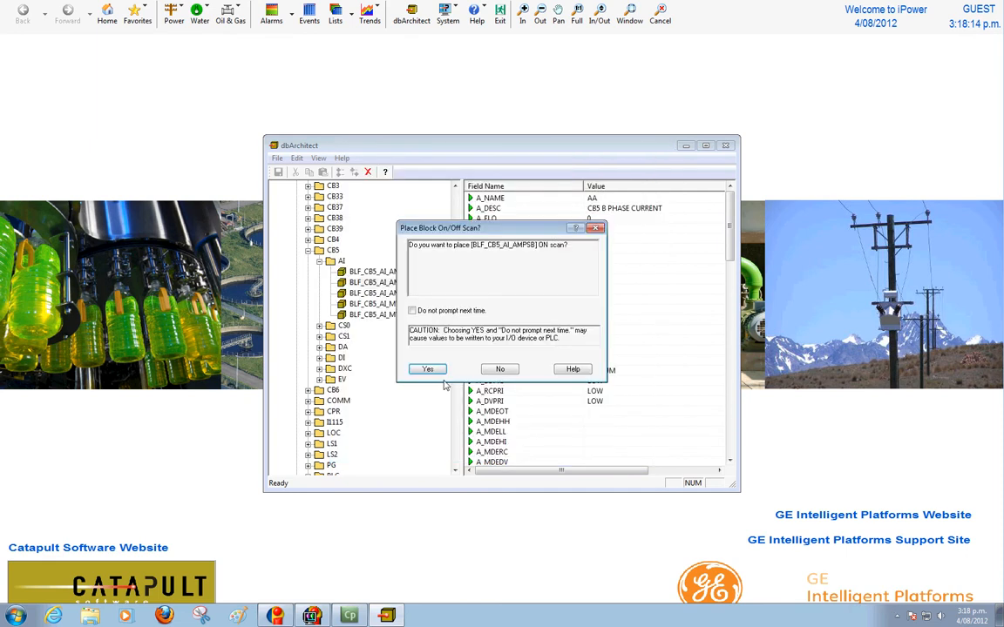
left_click(427, 369)
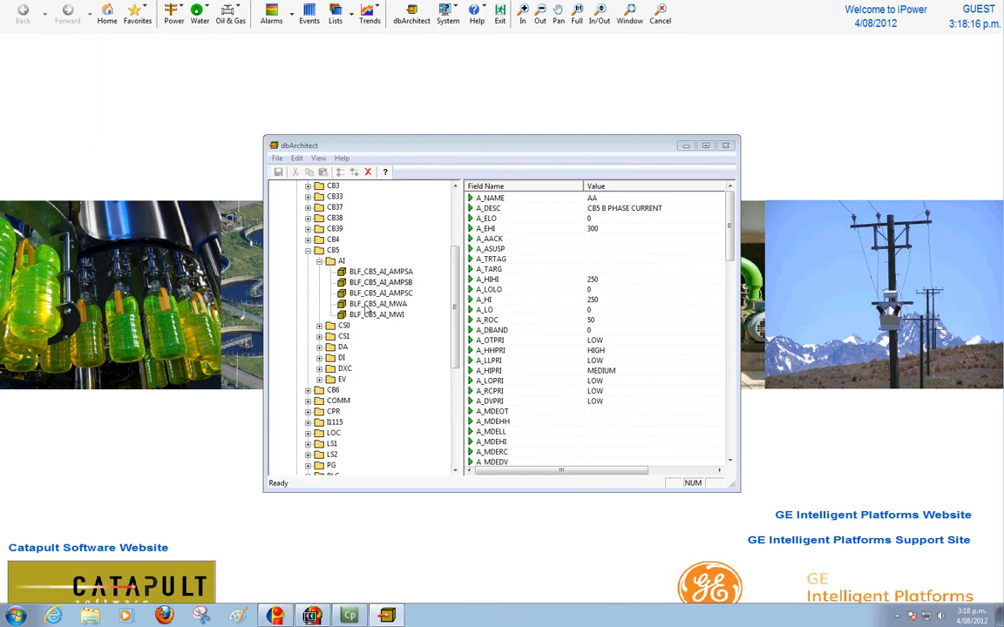
- List all tags of the BLF location, then the full tag list of the CB5 device
right_click(376, 314)
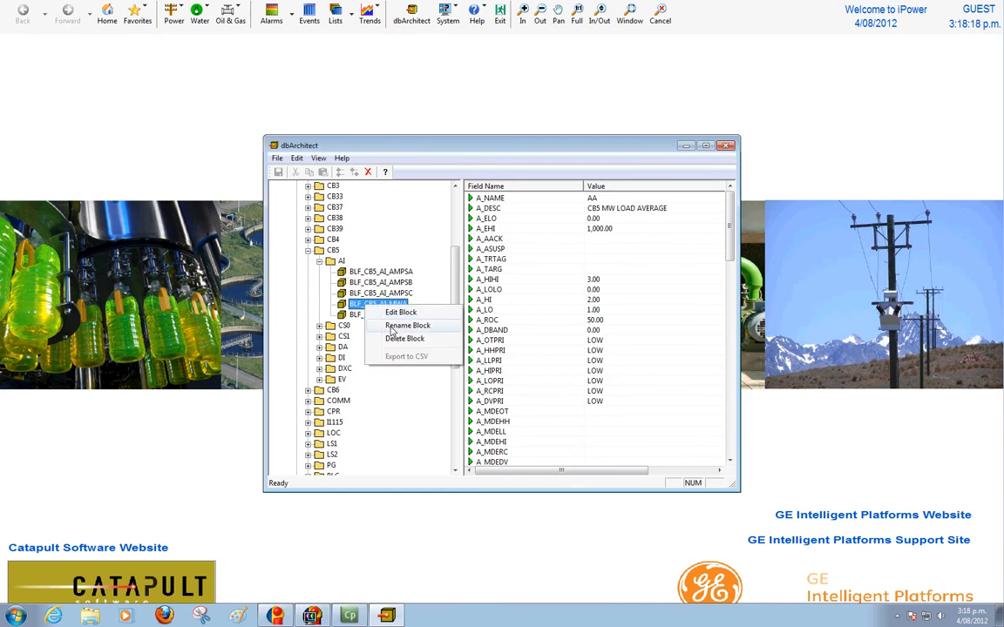
mouse_move(453, 269)
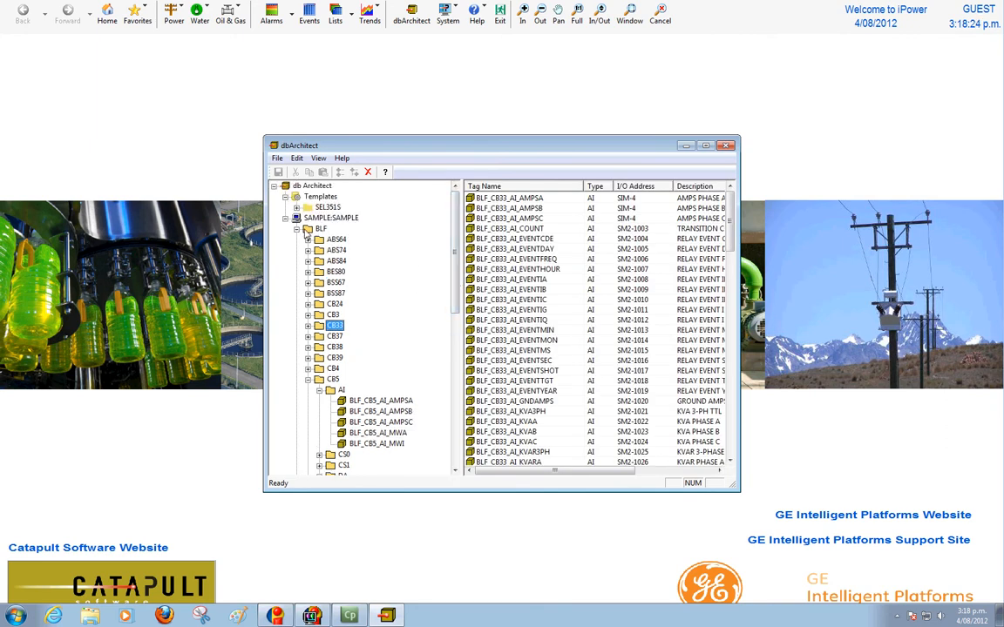
left_click(321, 228)
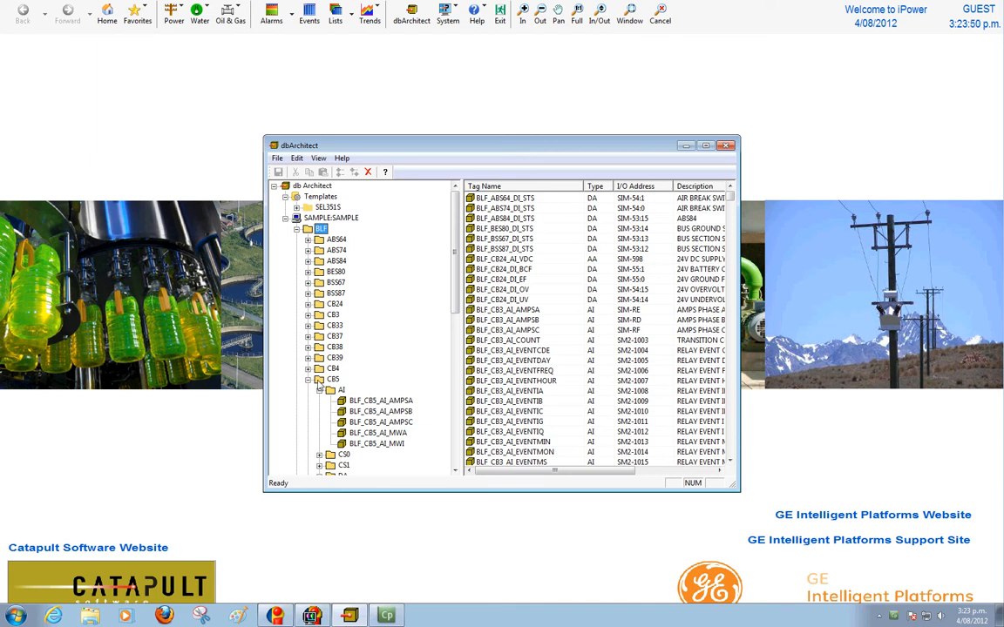
left_click(335, 380)
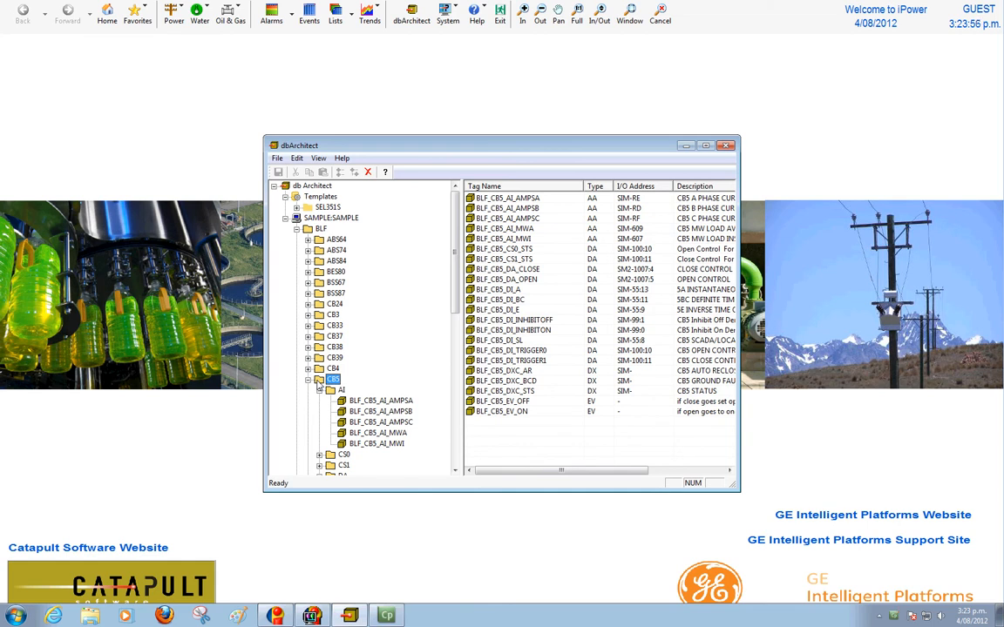
- Create a new template named Std CB from the BLF CB5 device
right_click(335, 380)
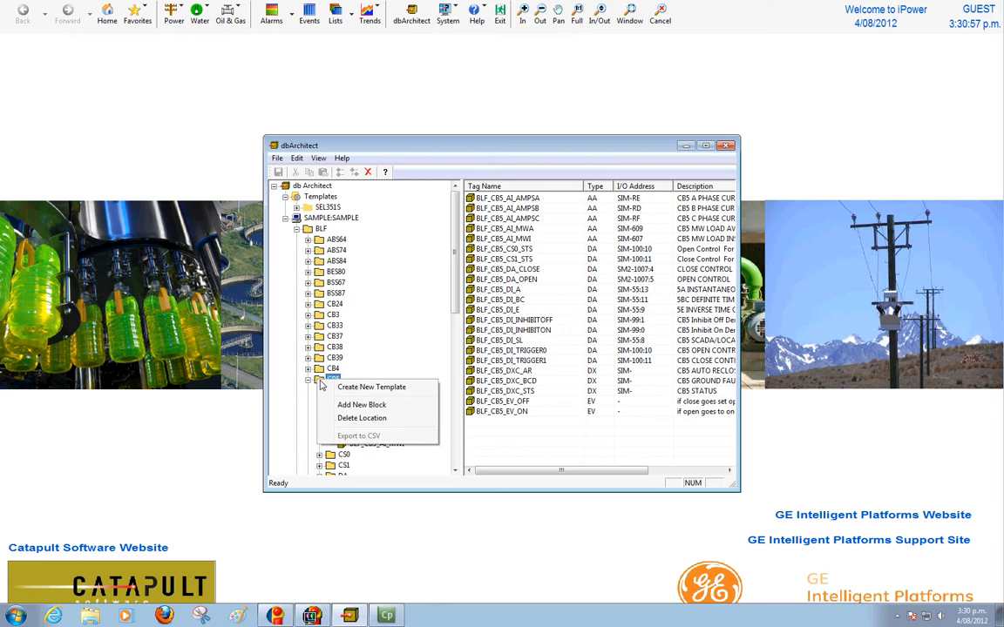
mouse_move(371, 387)
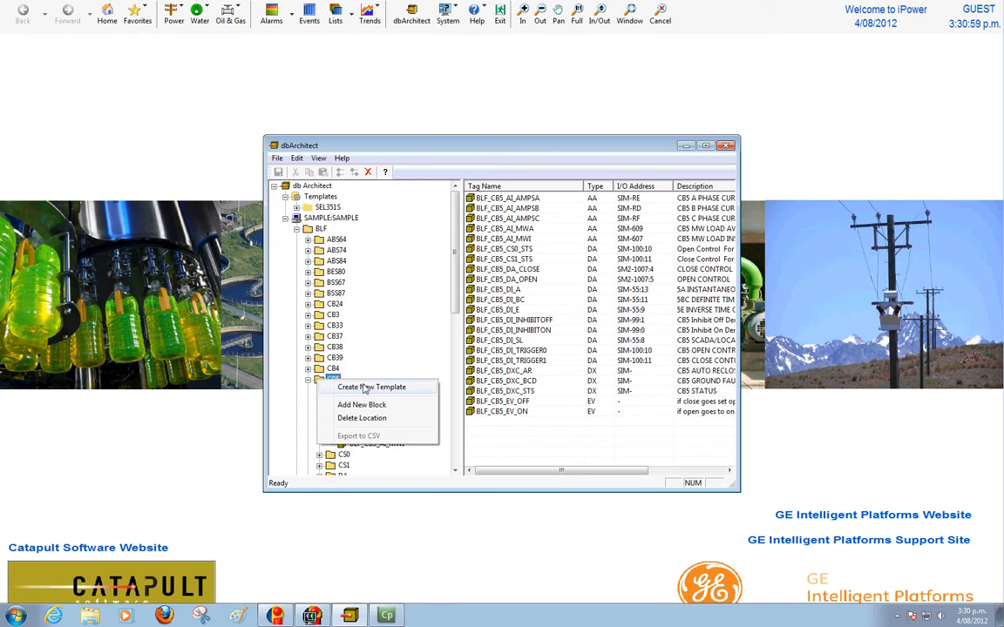
left_click(372, 387)
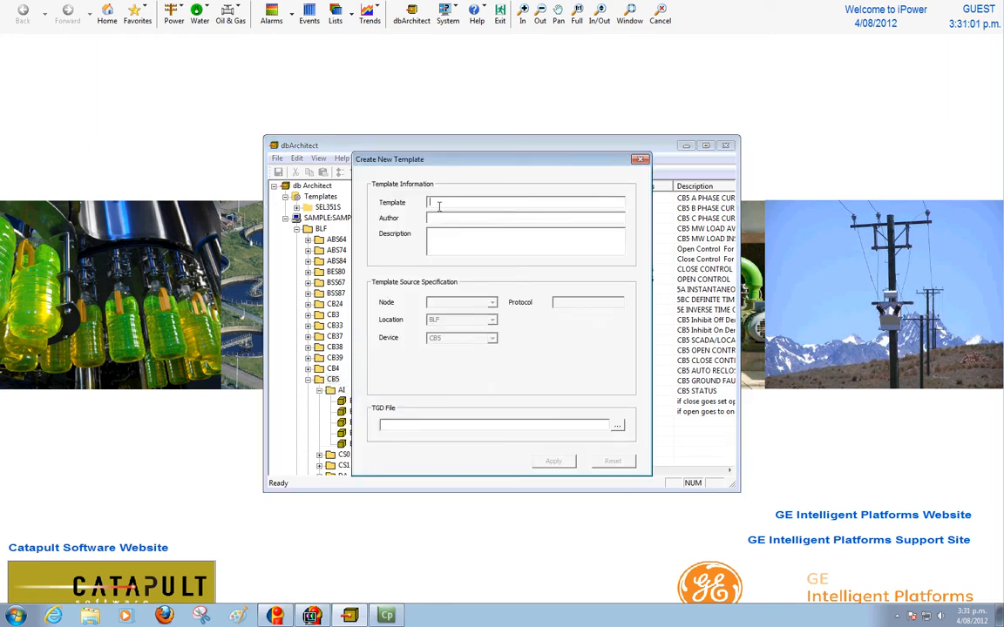
type("Std CB")
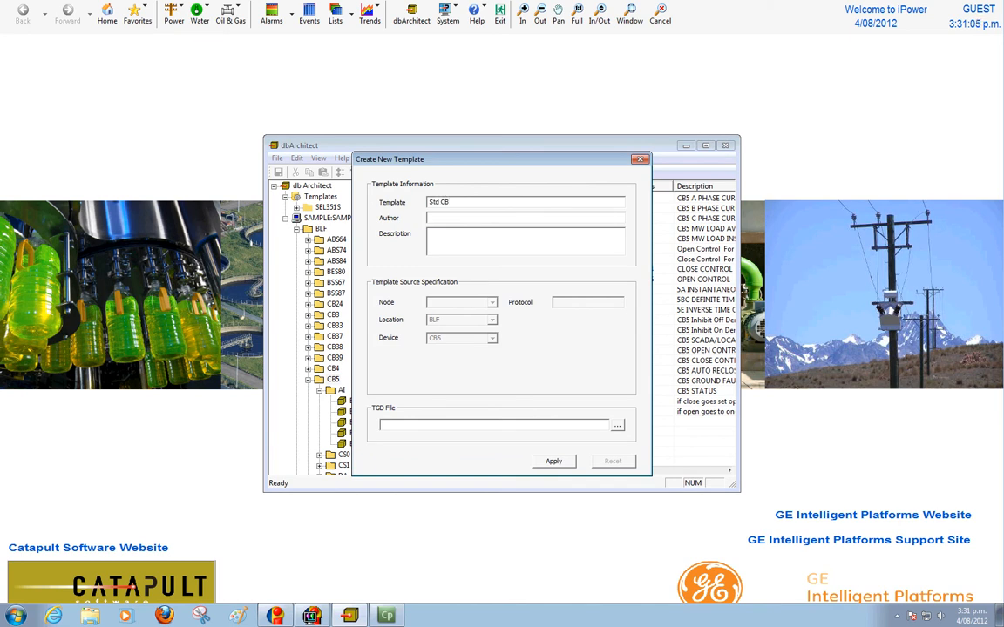
left_click(554, 460)
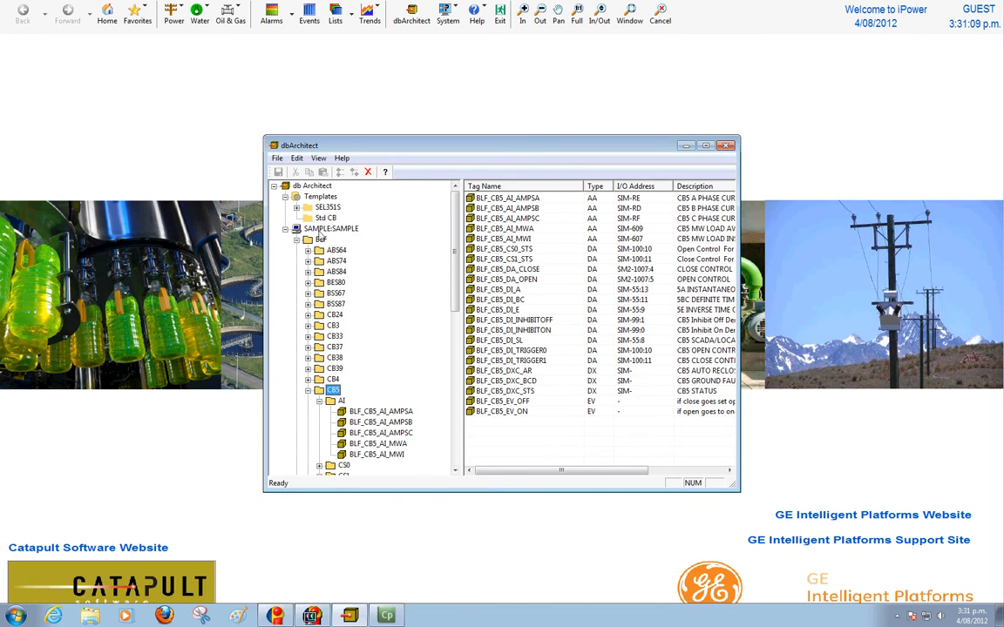
- Show the Std CB template's properties with source node SAMPLE and its naming convention
left_click(328, 216)
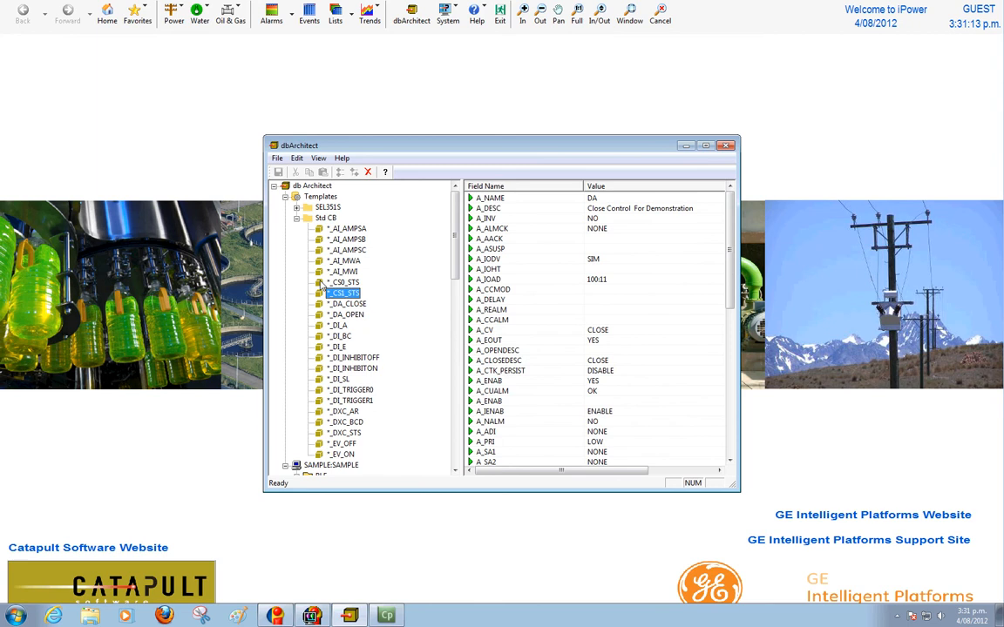
left_click(327, 218)
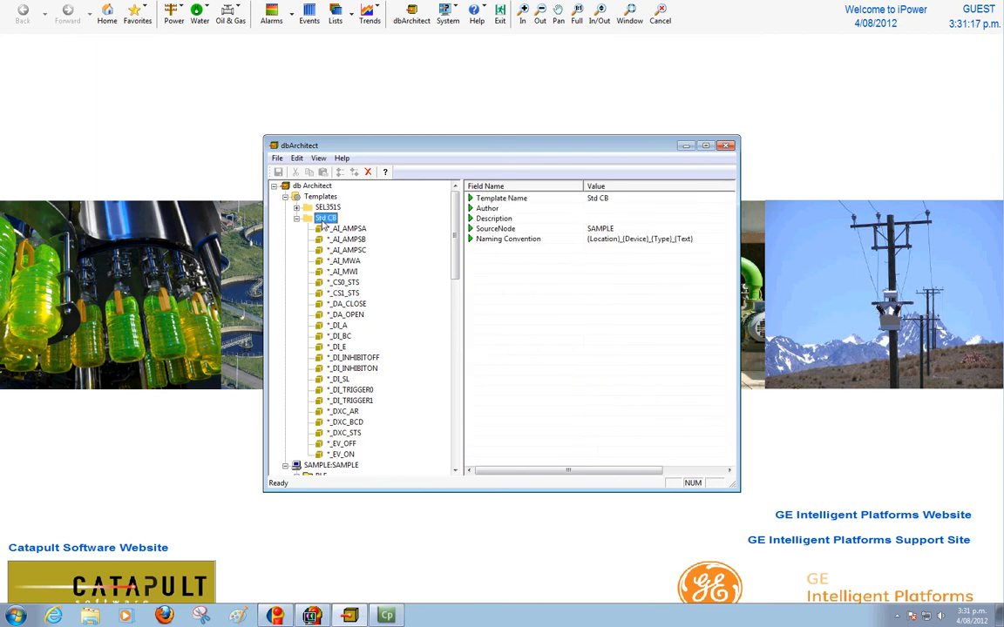
- Create new blocks from Std CB for location BLF, device CB88, and list the blocks to generate
right_click(327, 216)
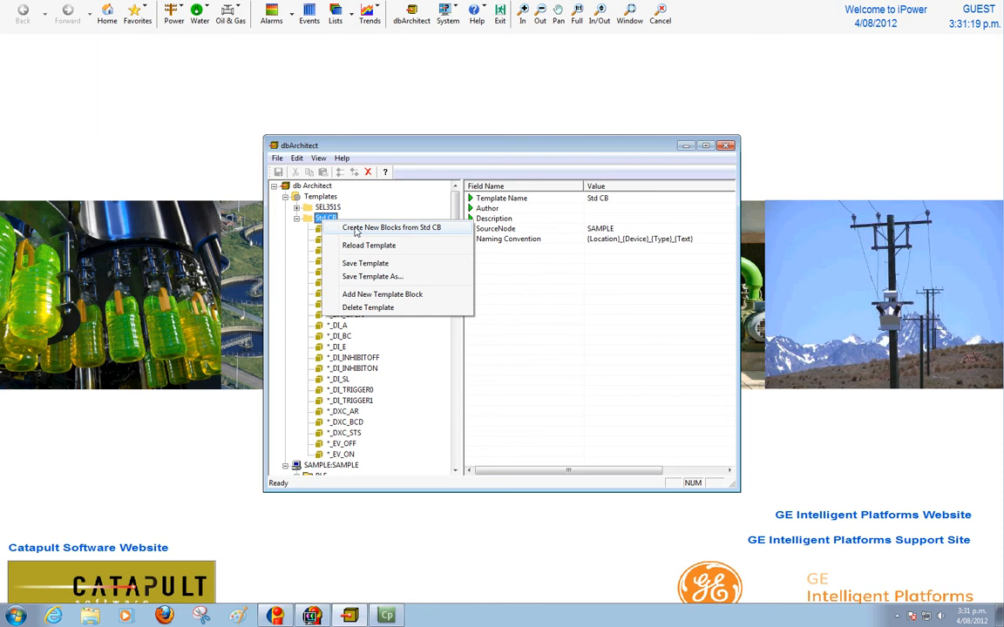
left_click(391, 226)
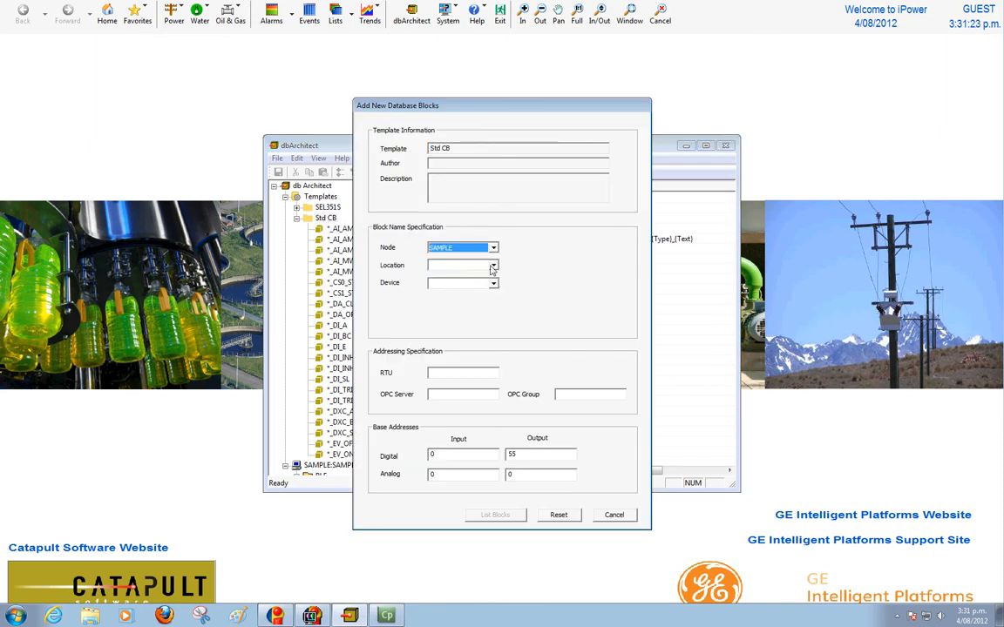
left_click(493, 265)
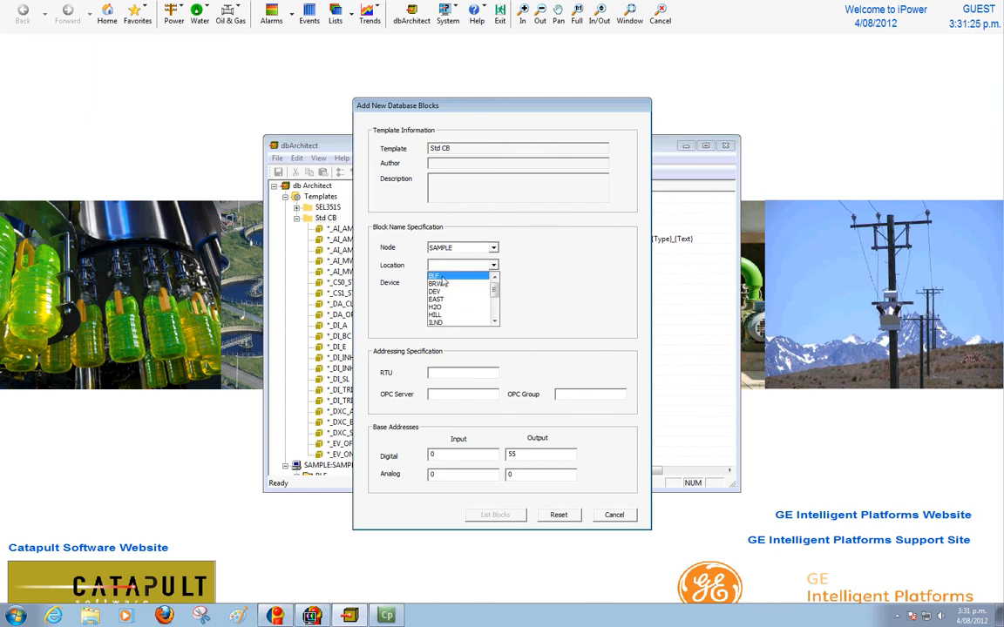
left_click(436, 275)
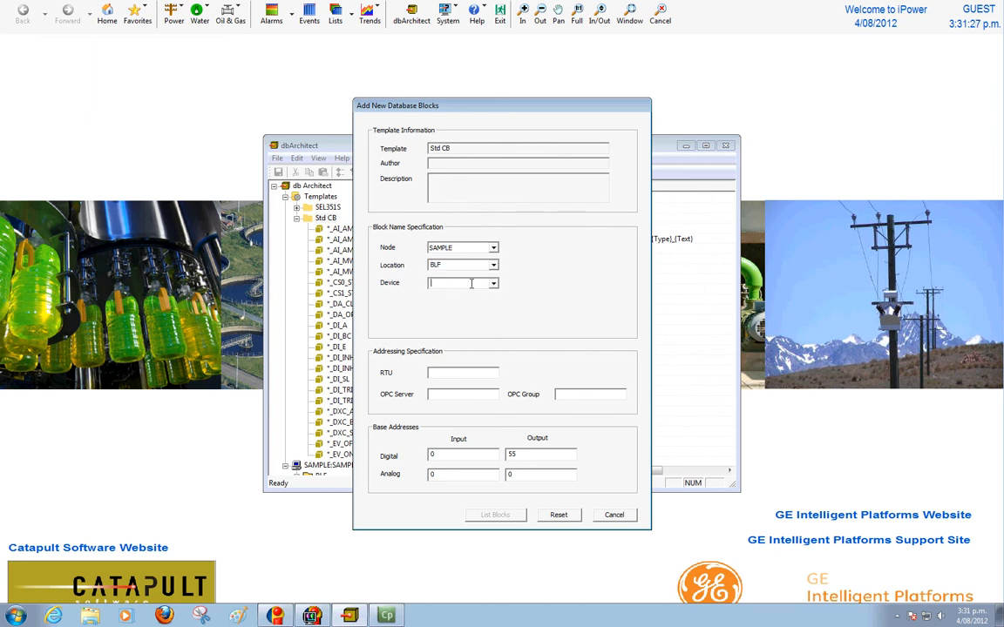
type("CB88")
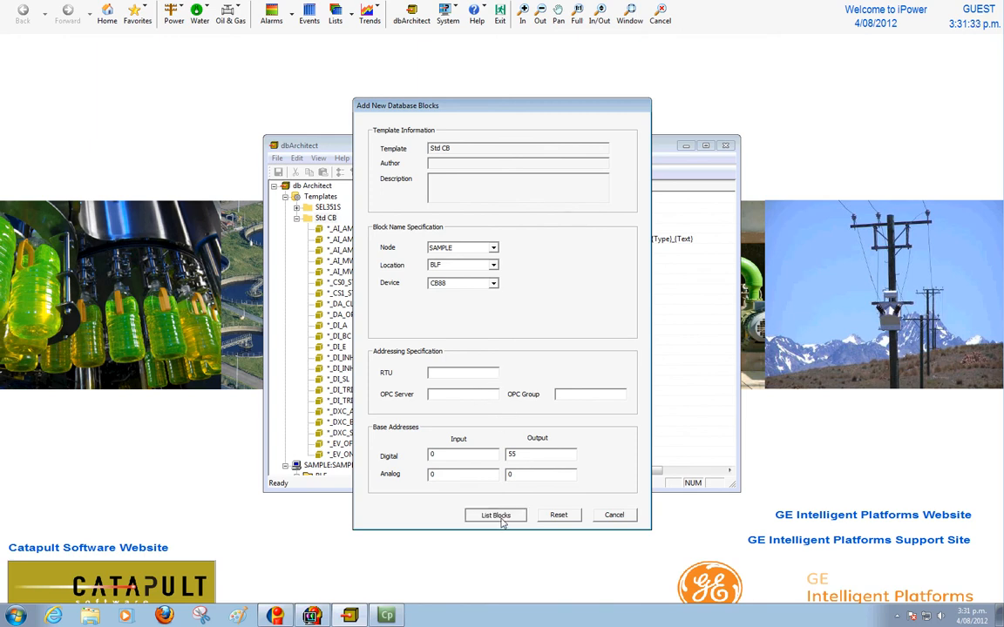
left_click(495, 516)
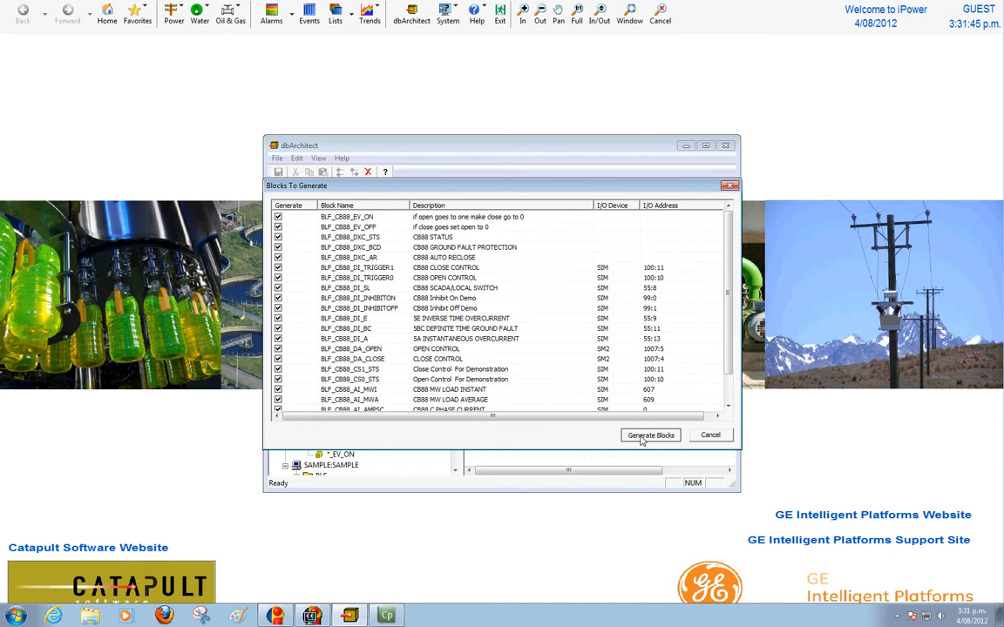
- Generate the 22 BLF_CB88 blocks into the SAMPLE database and find CB88 in the tree
left_click(650, 436)
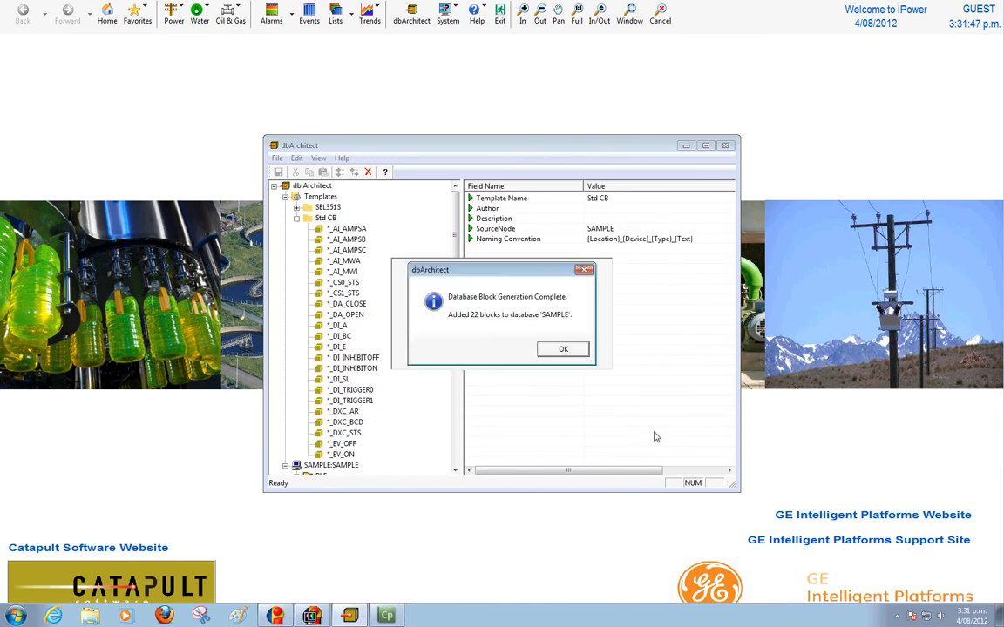
left_click(563, 348)
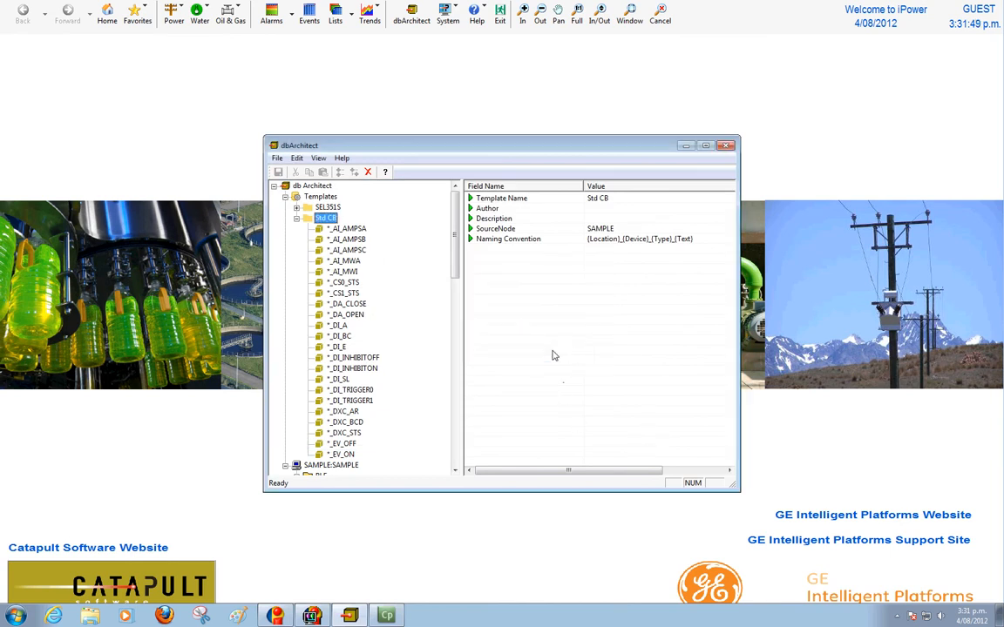
scroll("down", 3)
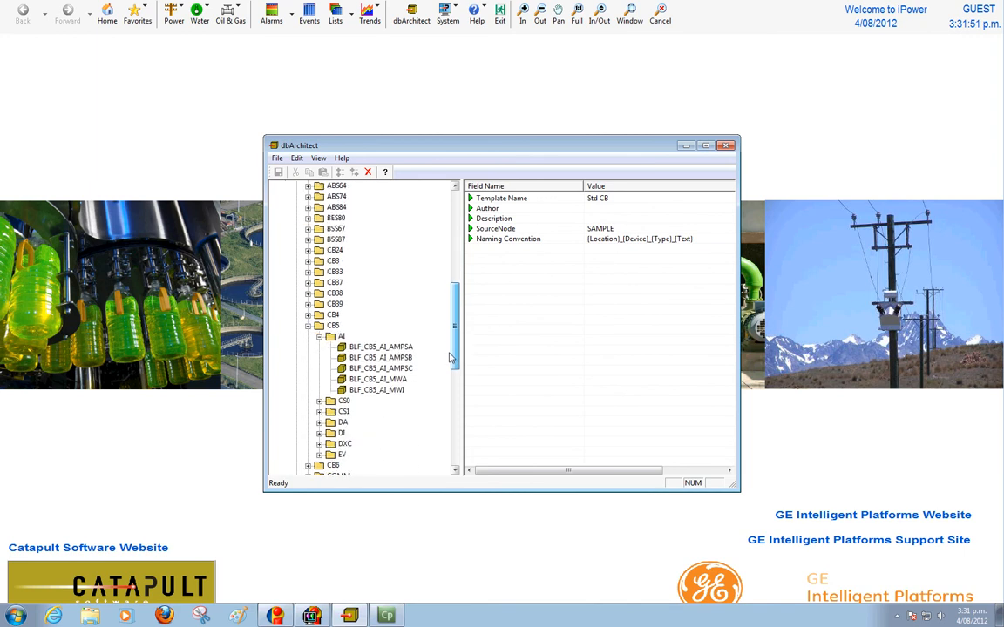
scroll("down", 3)
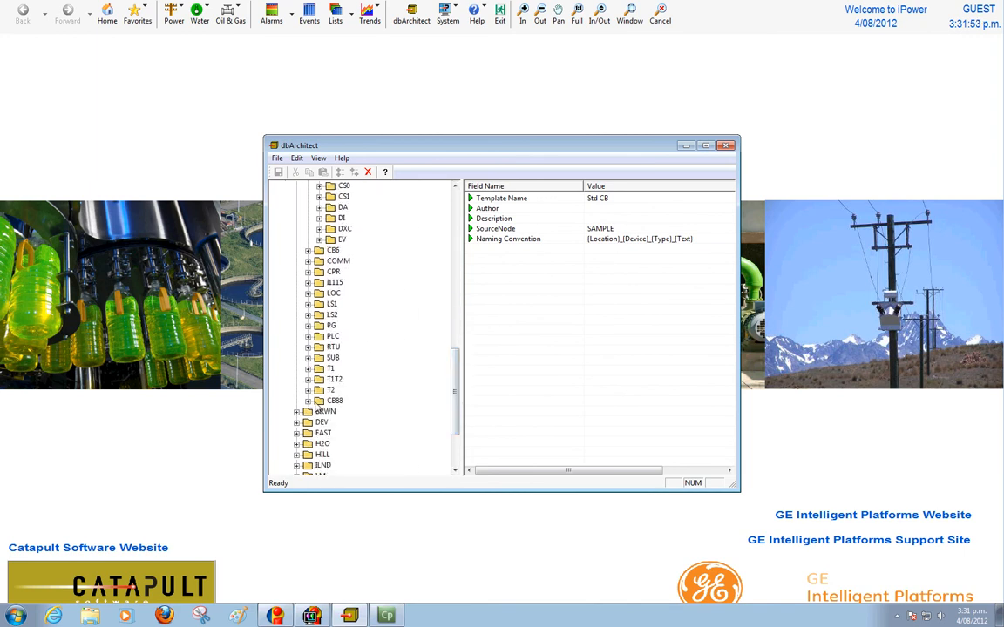
- Expand the CB88 device and display the fields of its A-phase current AI block
left_click(334, 399)
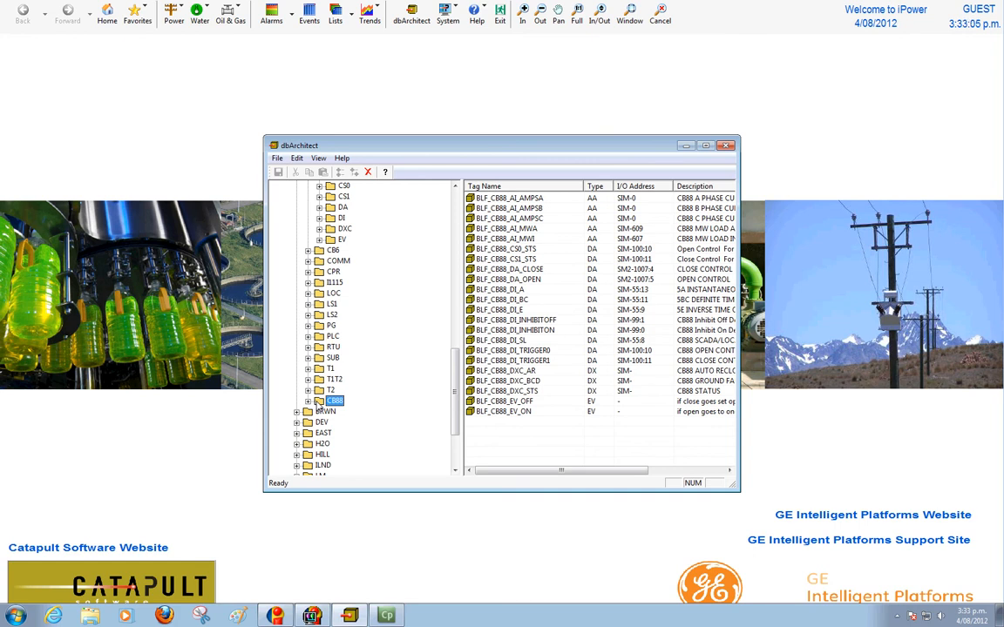
left_click(307, 401)
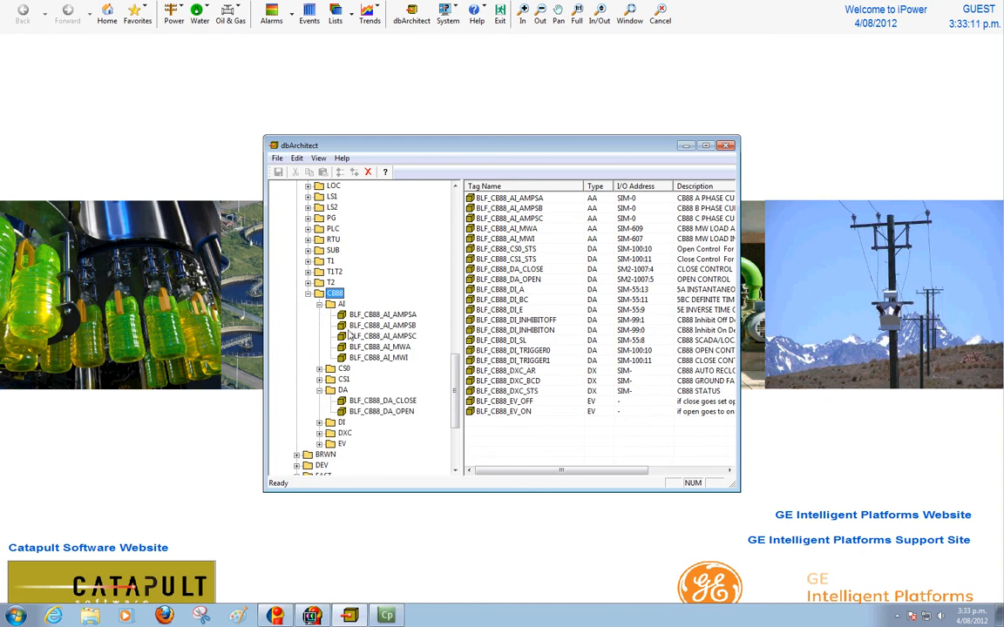
mouse_move(355, 338)
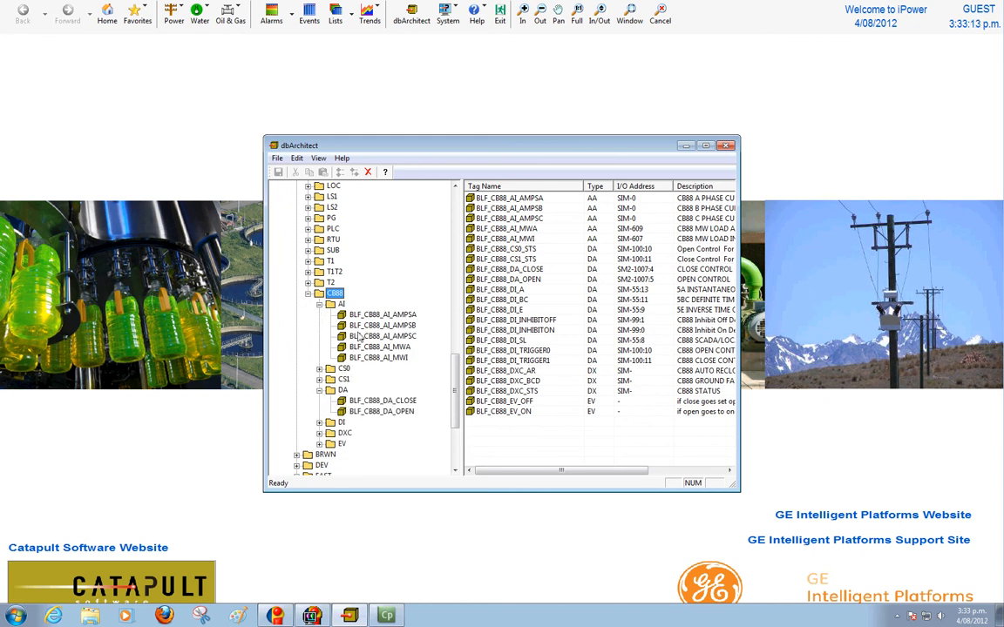
left_click(382, 313)
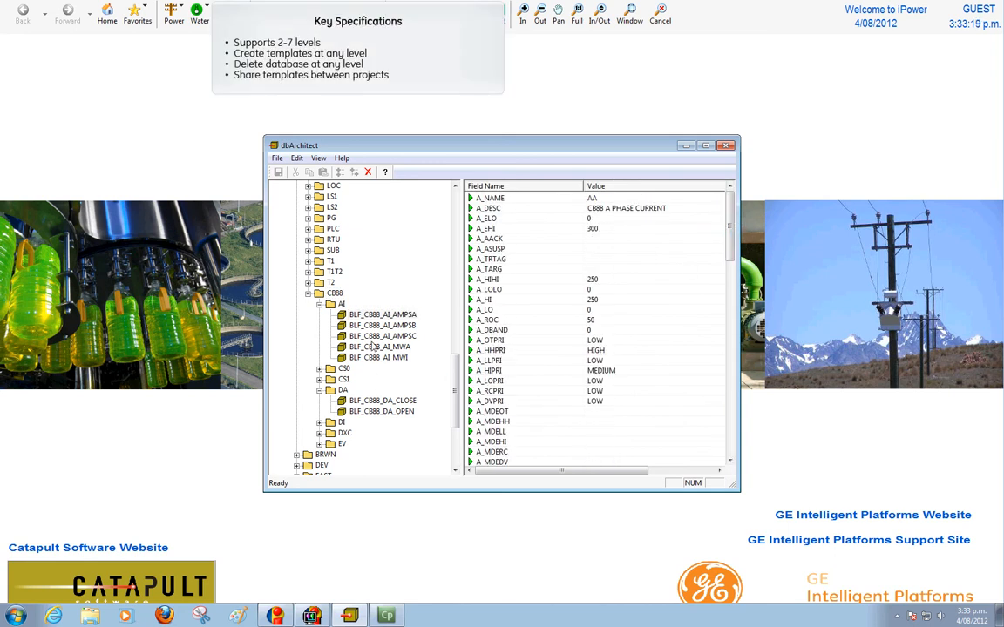
- Review BLF_CB88_AI_AMPSC's historian settings without changes, then list all CB88 blocks
double_click(384, 334)
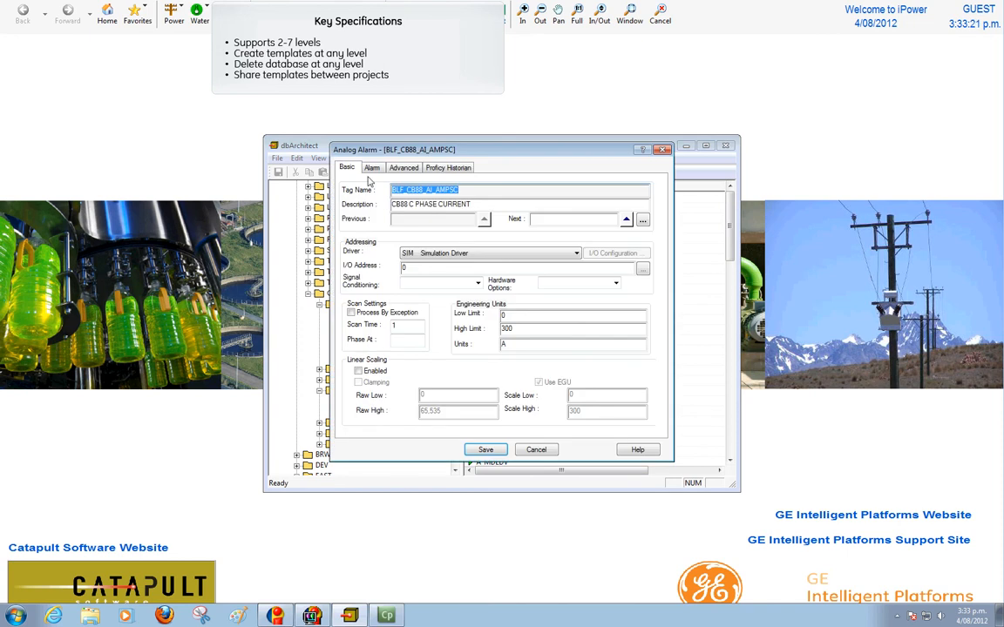
left_click(448, 167)
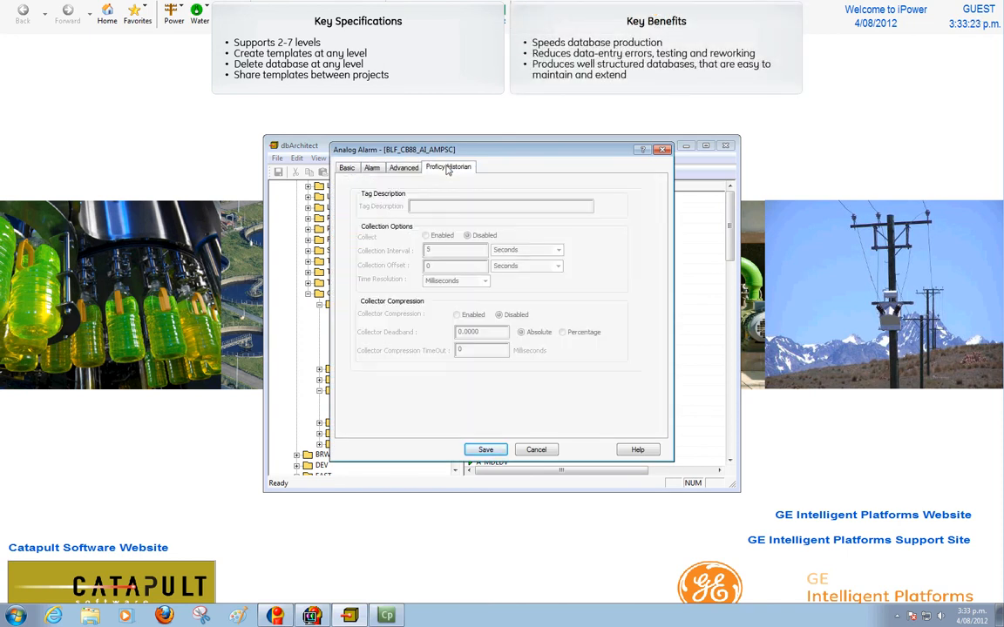
left_click(347, 167)
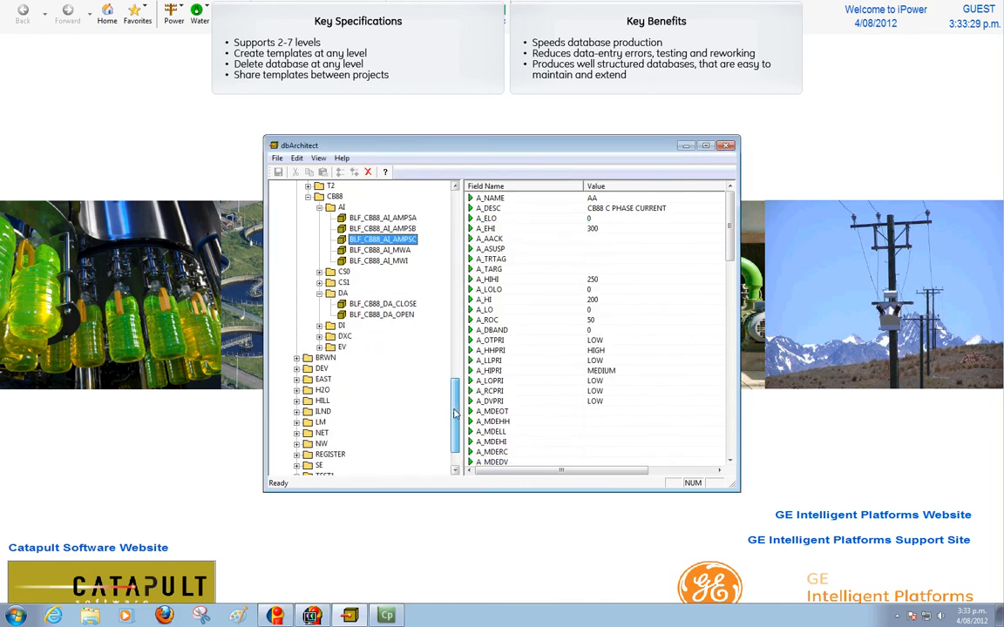
left_click(340, 207)
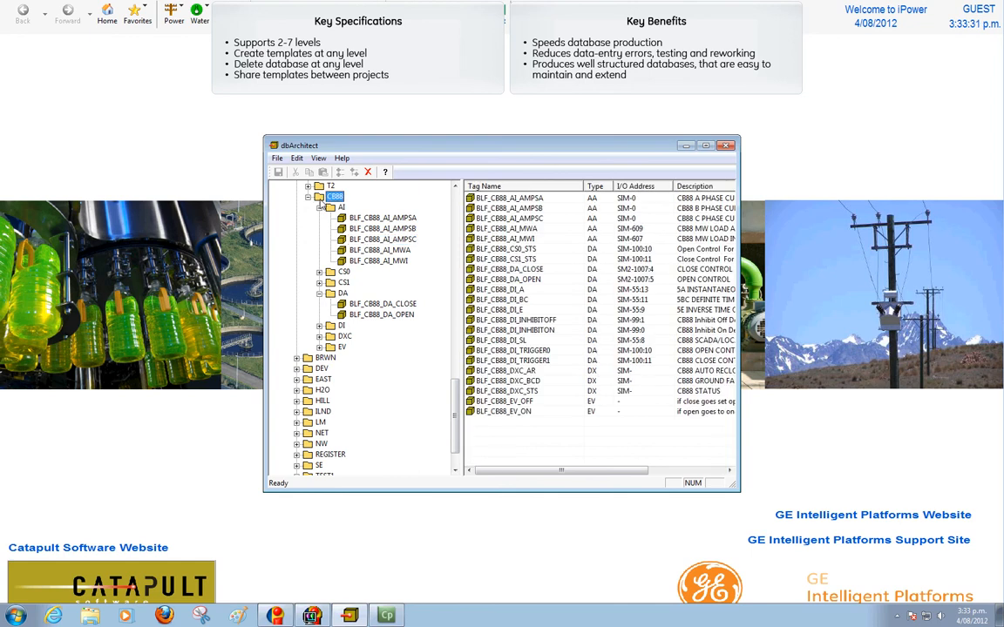